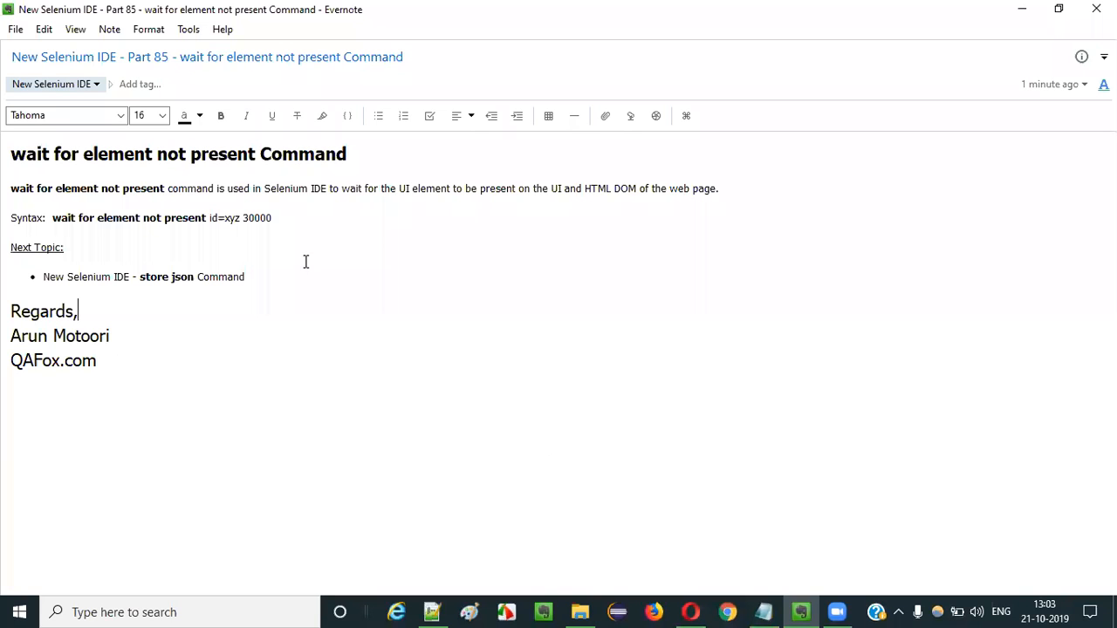
- Write the 'wait for element not present' title on the canvas and enclose it in a black box
{"action": "double_click", "coordinate": [148, 57]}
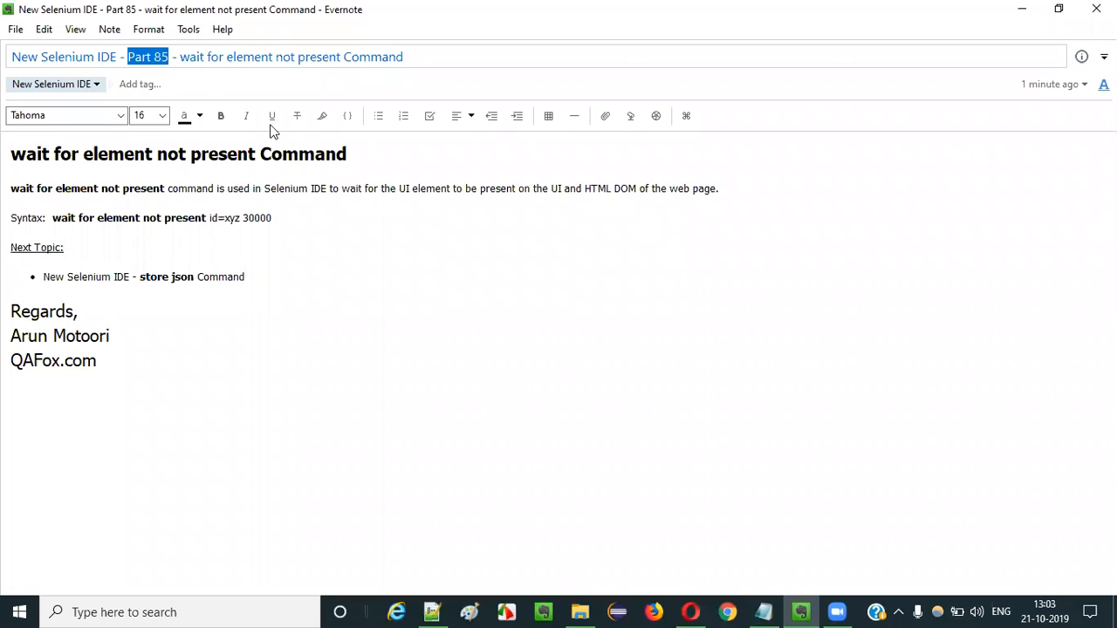
{"action": "double_click", "coordinate": [61, 57]}
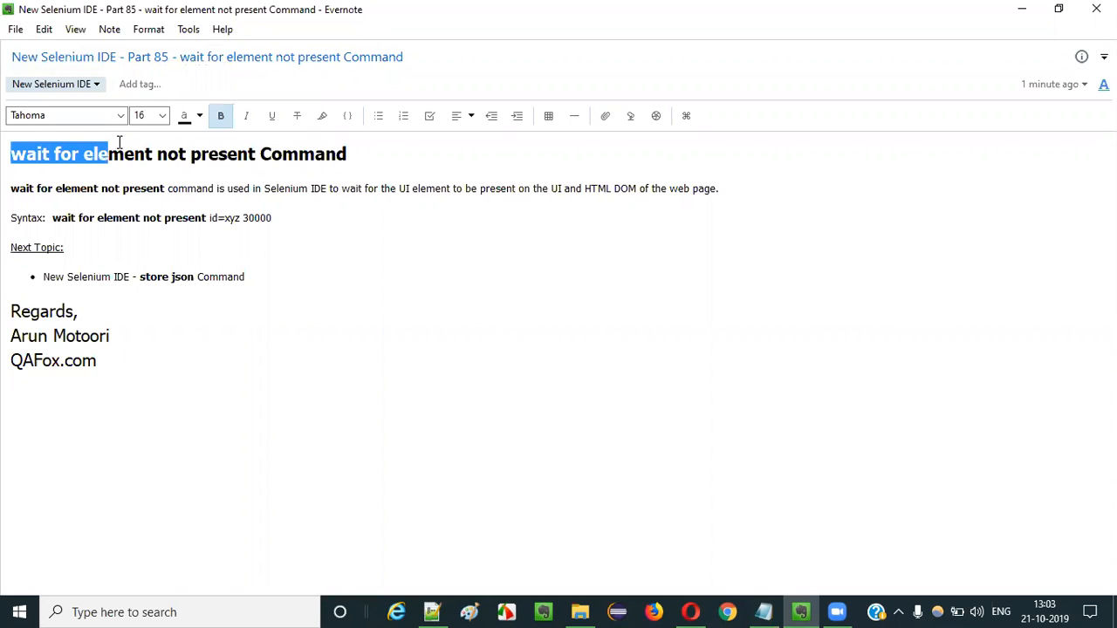
{"action": "left_click_drag", "start_coordinate": [107, 153], "coordinate": [336, 153]}
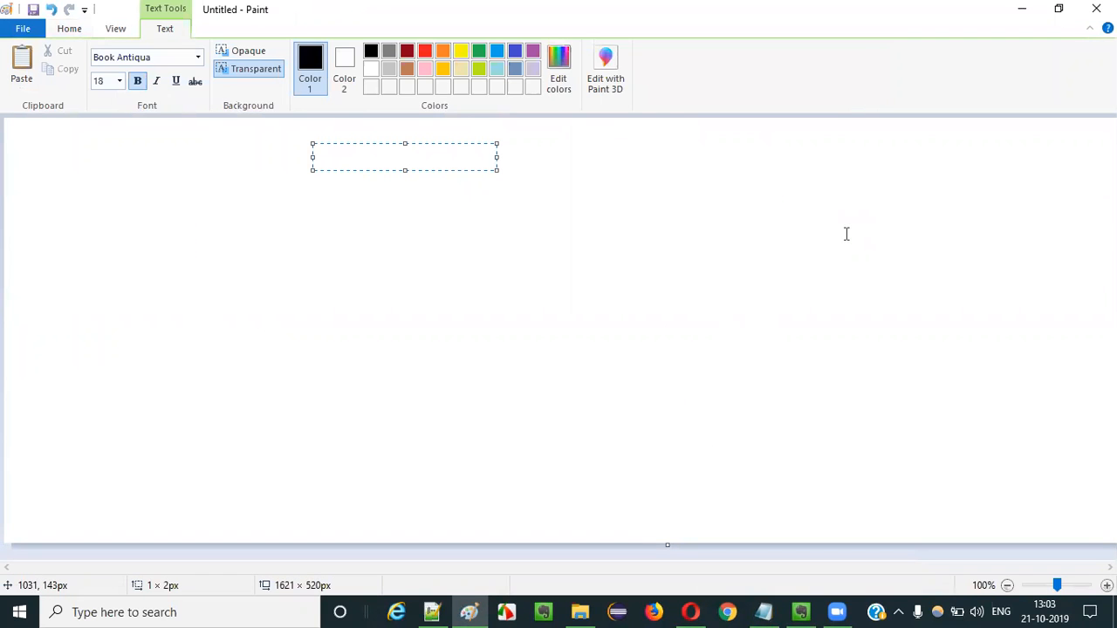
{"action": "type", "text": "wait for elemetn"}
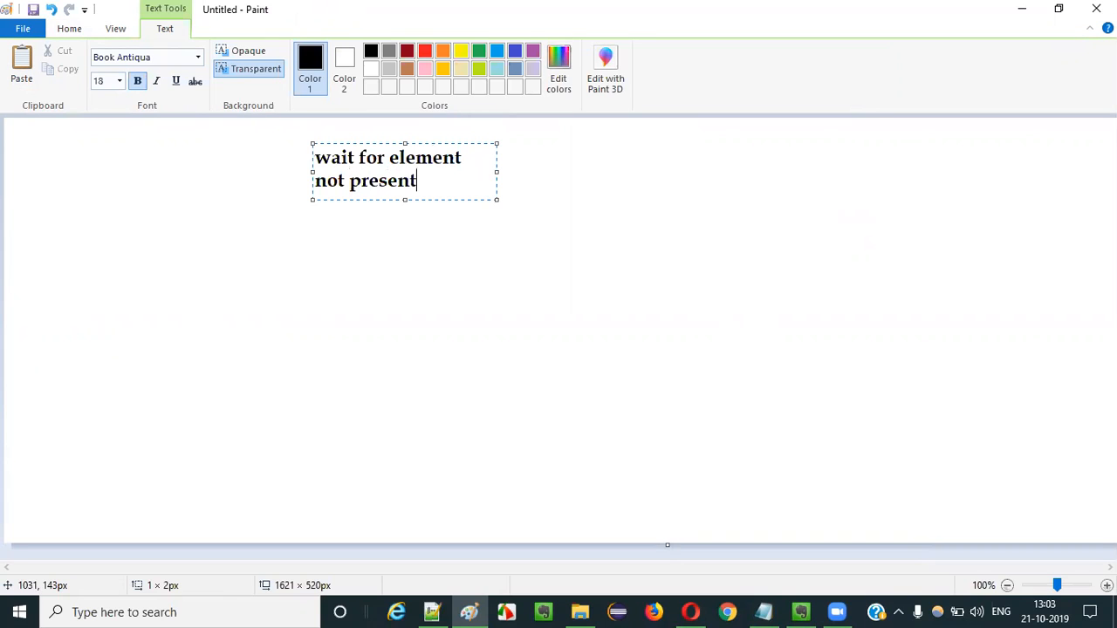
{"action": "mouse_move", "coordinate": [496, 170]}
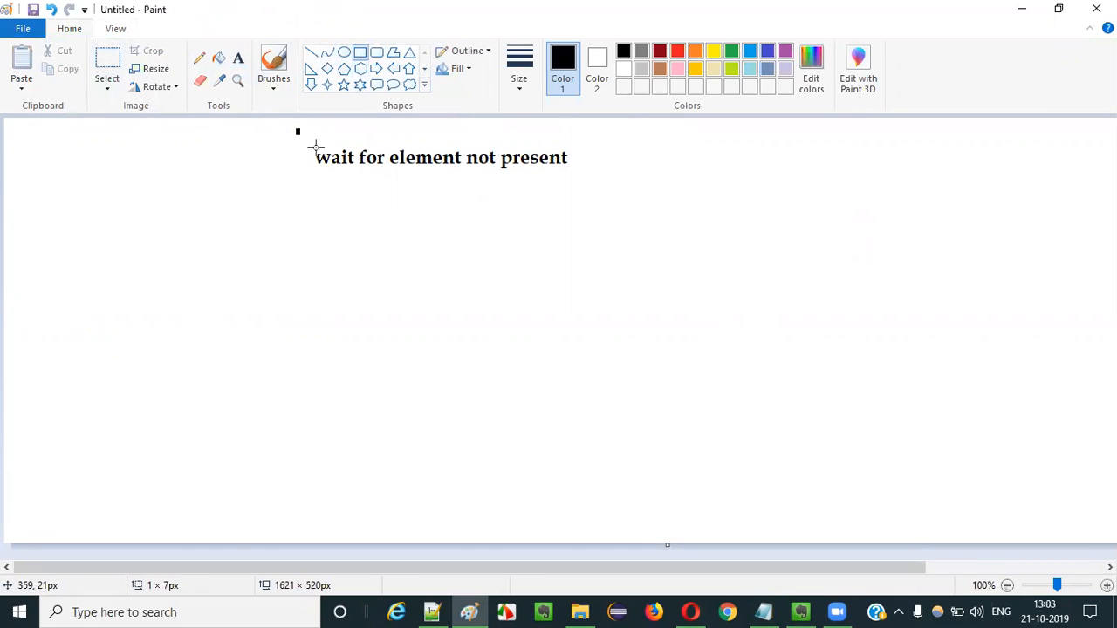
{"action": "left_click_drag", "start_coordinate": [298, 131], "coordinate": [580, 183]}
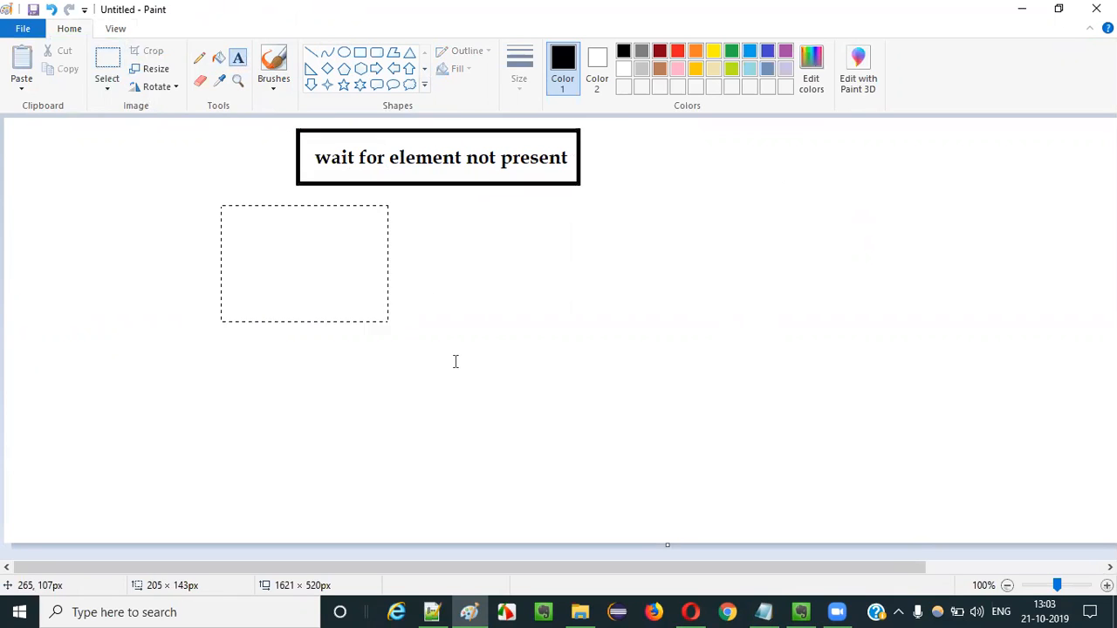
- Add the purpose sentence: to wait for a UI element to disappear from the UI and DOM
{"action": "type", "text": "To wait for the U"}
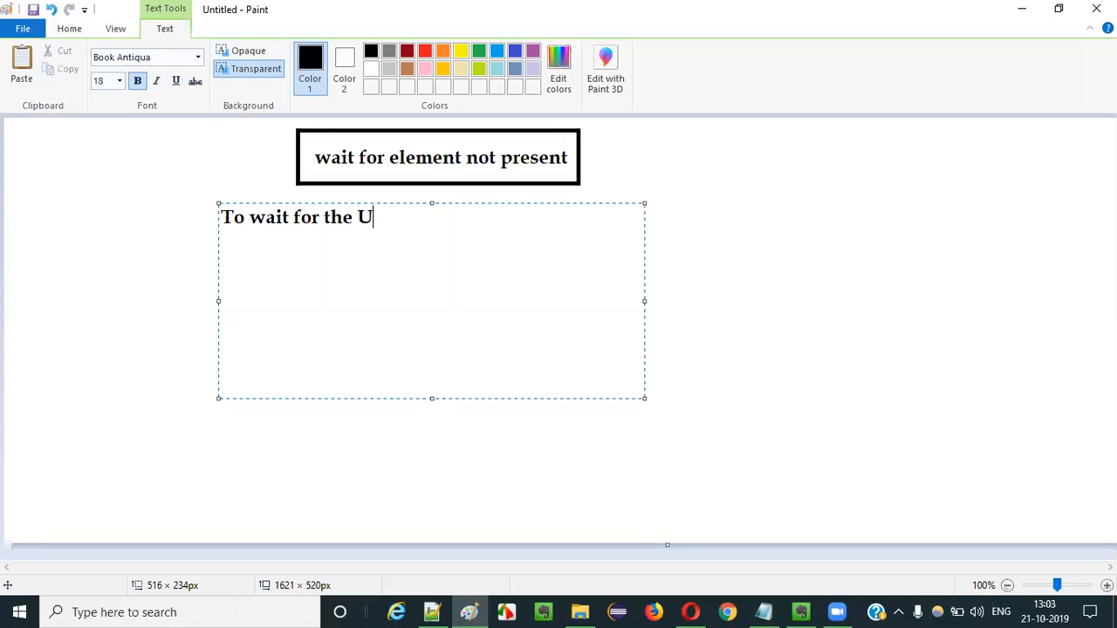
{"action": "type", "text": "I element t"}
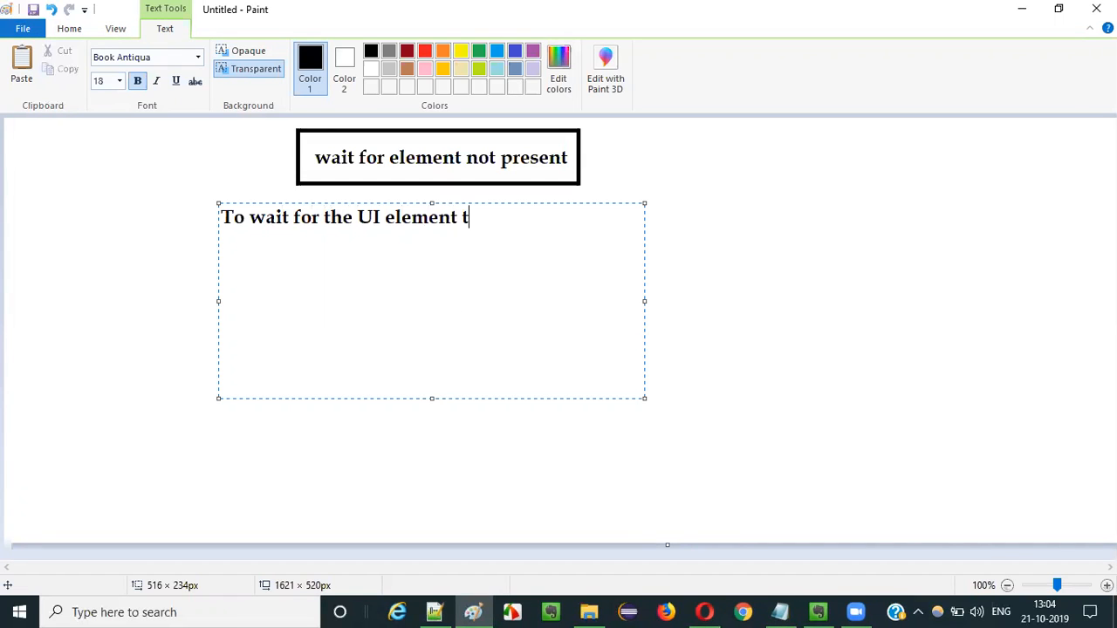
{"action": "type", "text": "o dis"}
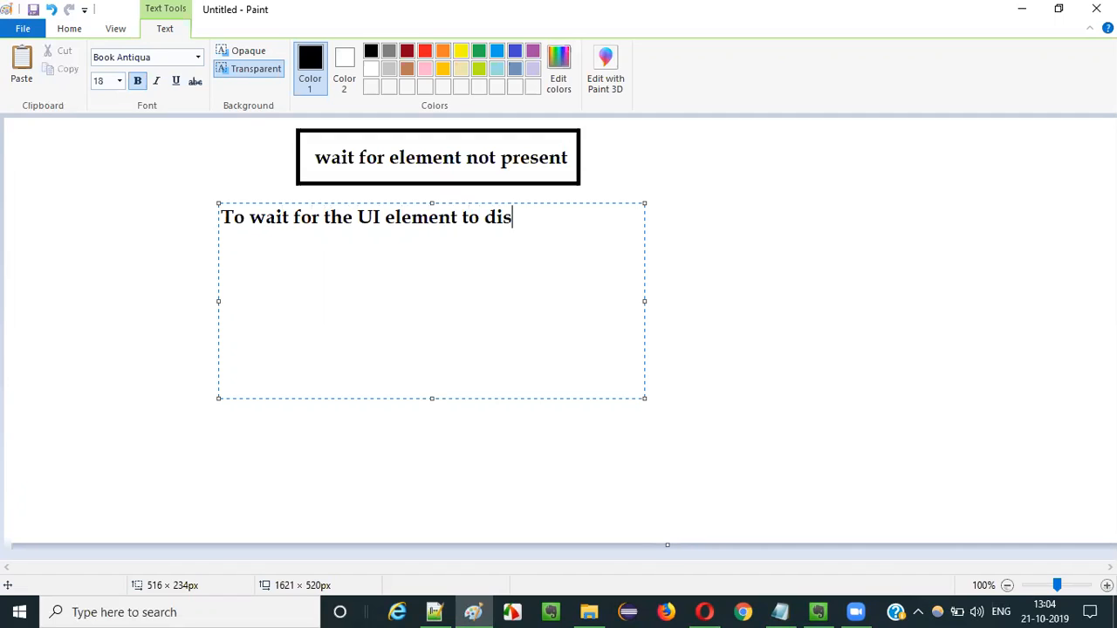
{"action": "type", "text": "sappear"}
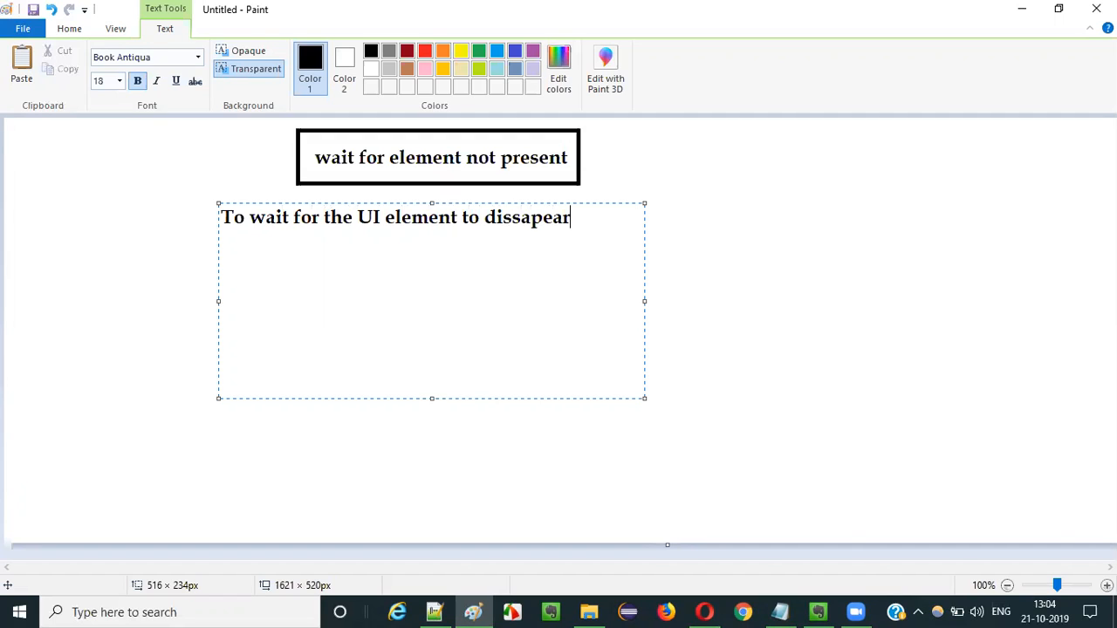
{"action": "type", "text": "from theUI"}
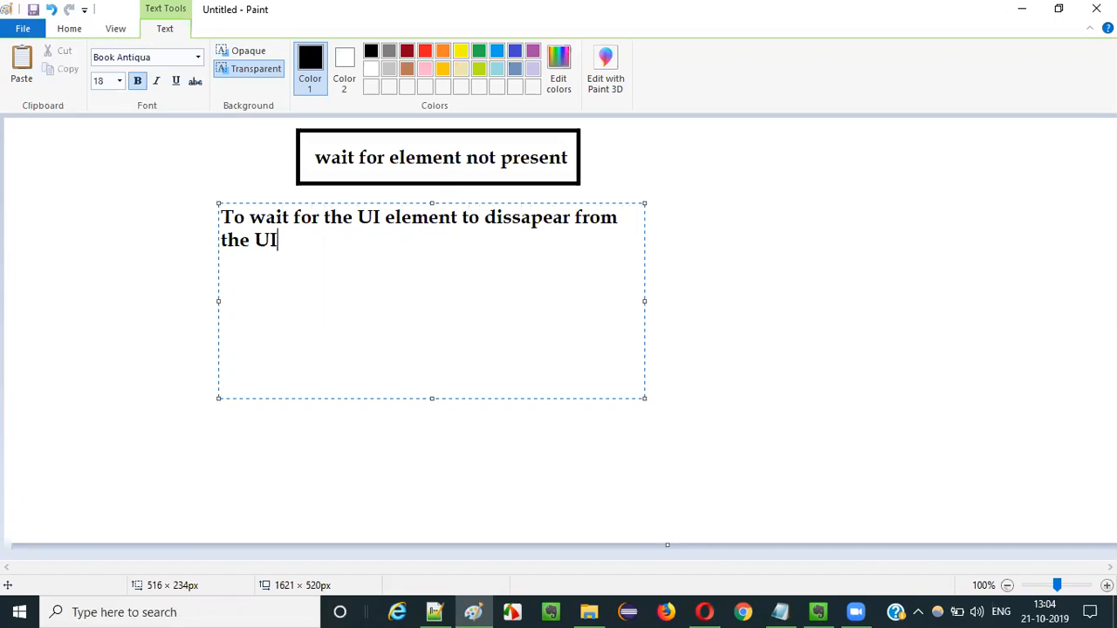
{"action": "type", "text": "anda"}
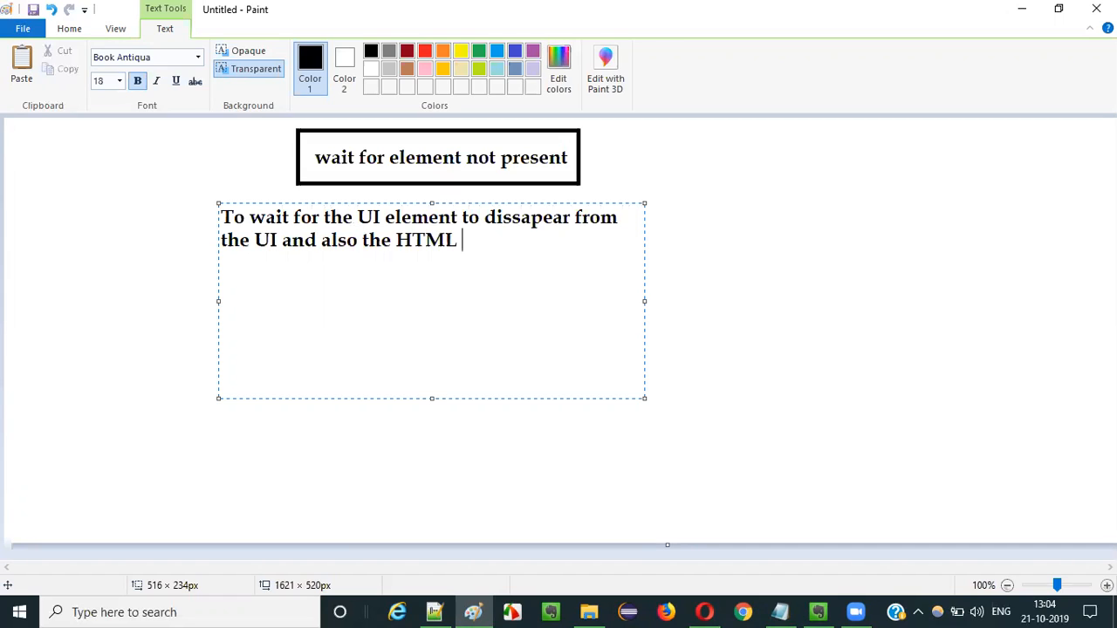
{"action": "type", "text": "DO"}
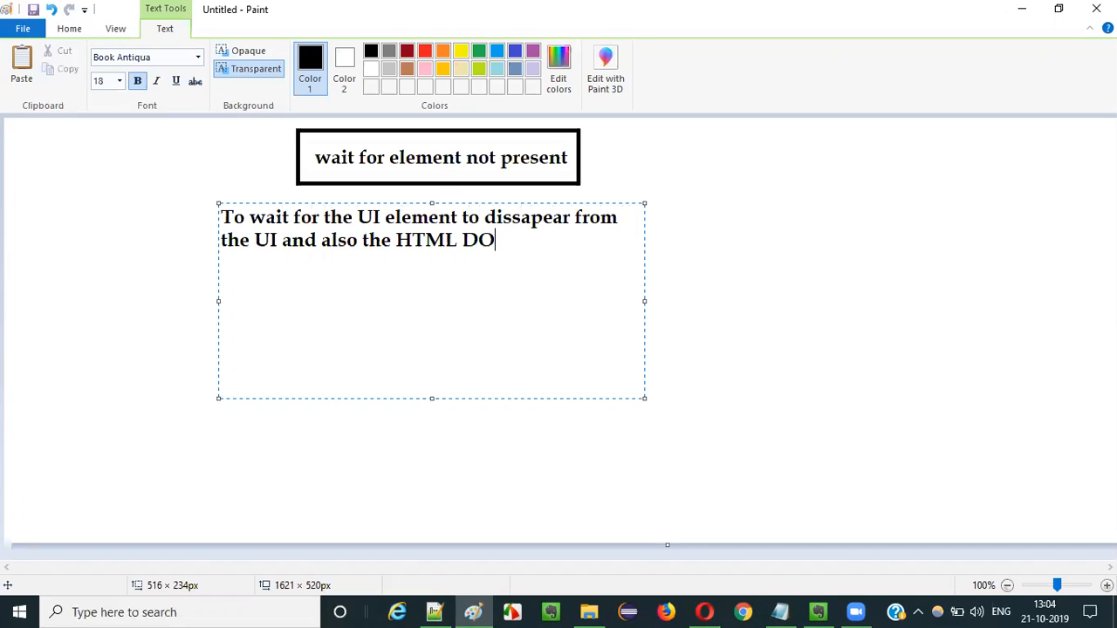
{"action": "type", "text": "M."}
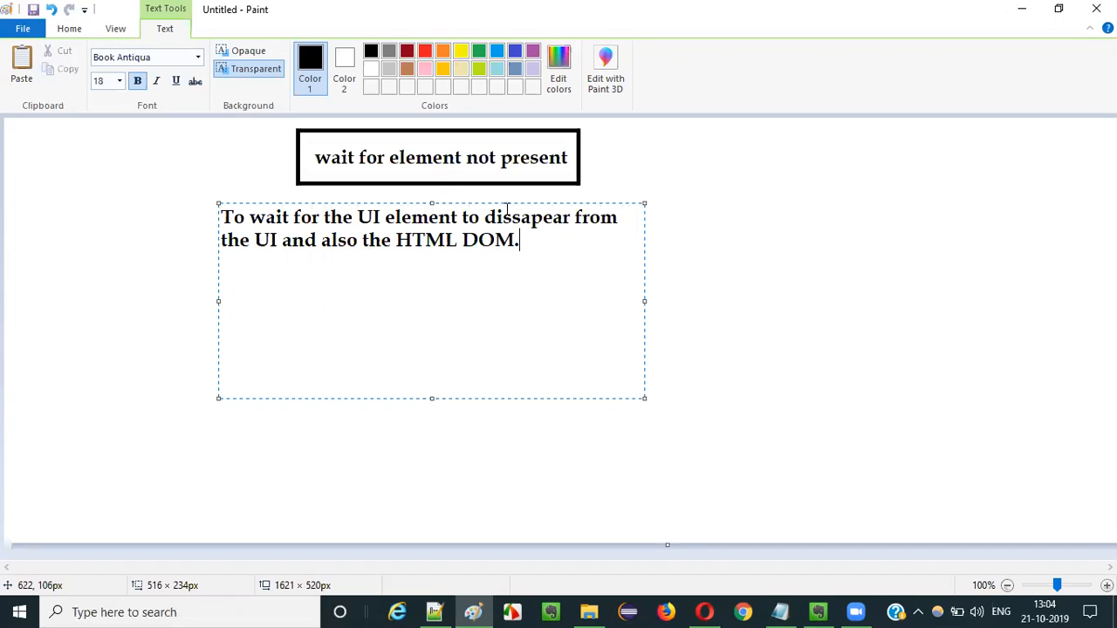
{"action": "mouse_move", "coordinate": [500, 277]}
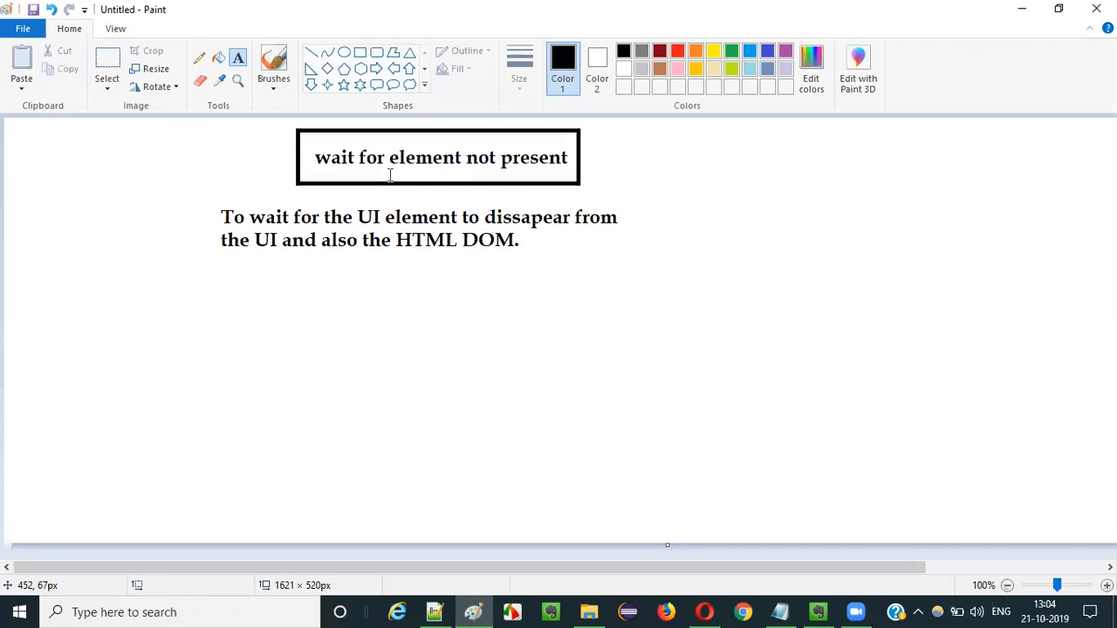
{"action": "mouse_move", "coordinate": [445, 299]}
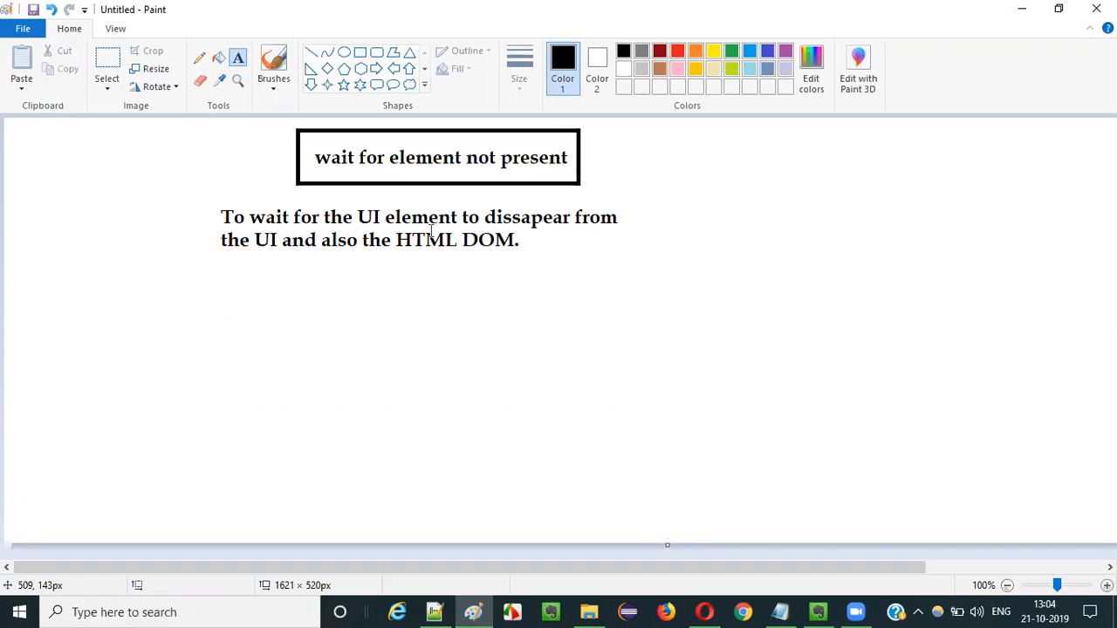
{"action": "mouse_move", "coordinate": [475, 236]}
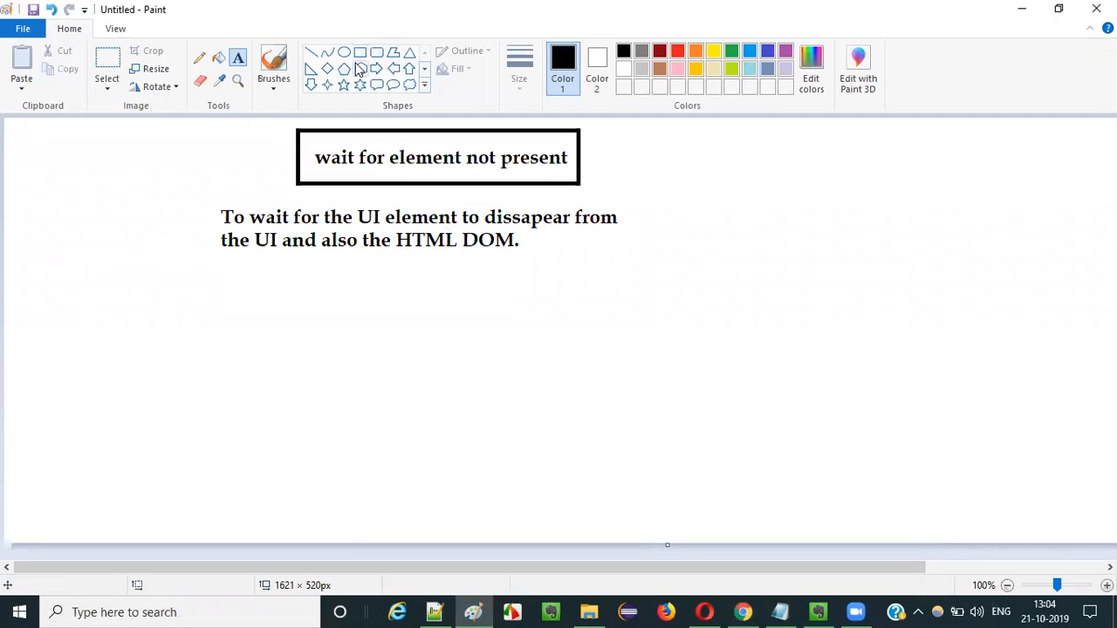
{"action": "mouse_move", "coordinate": [678, 260]}
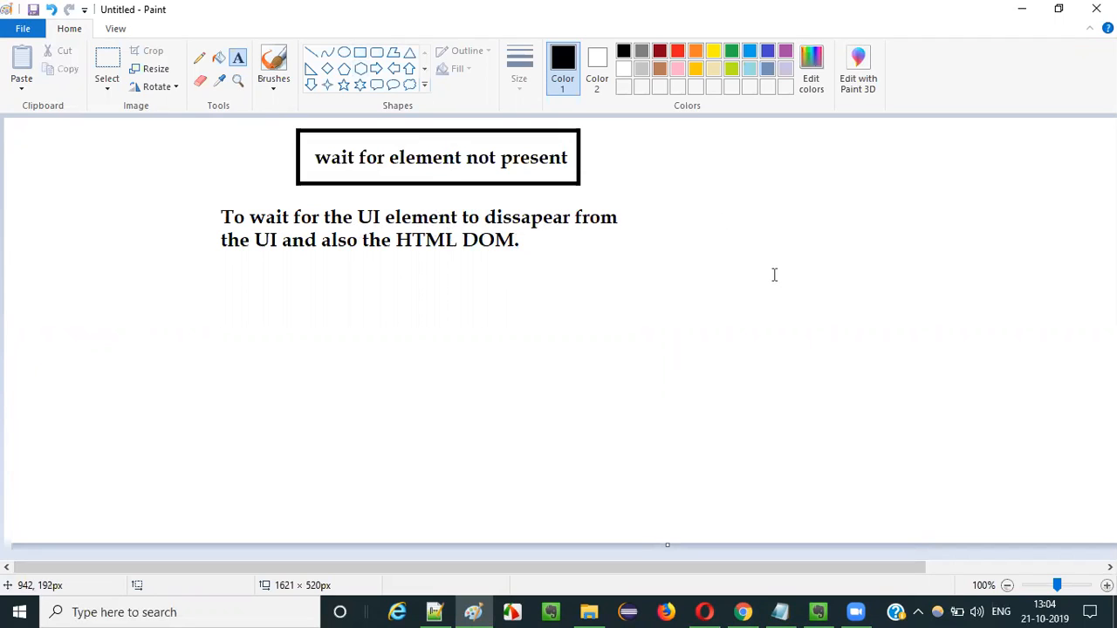
{"action": "mouse_move", "coordinate": [781, 163]}
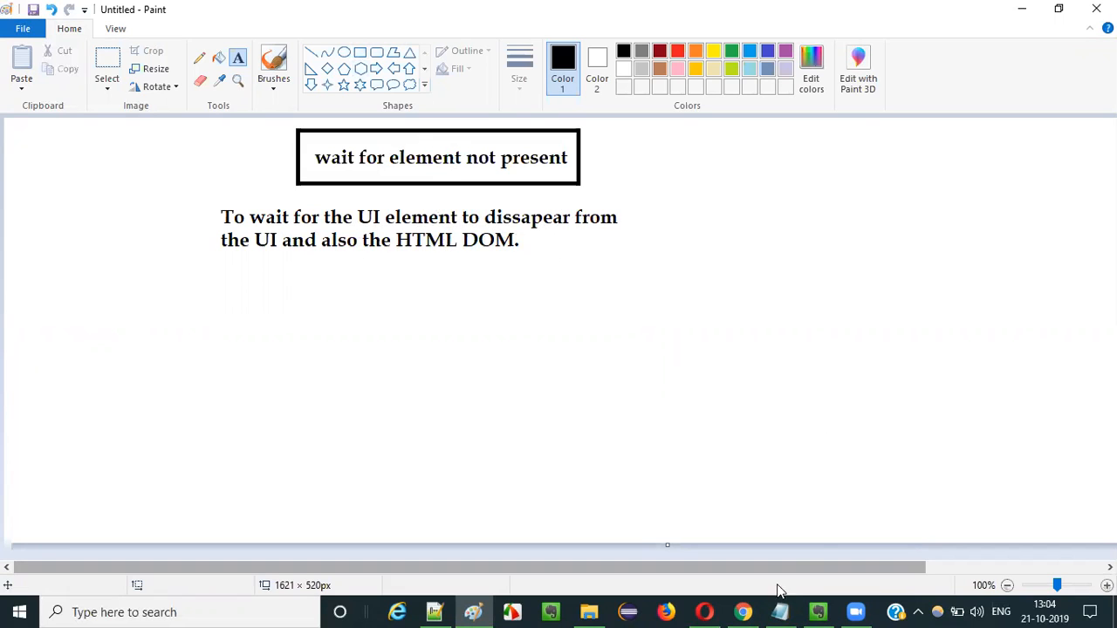
- Switch to the Chrome browser showing the omayo practice page
{"action": "left_click", "coordinate": [742, 611]}
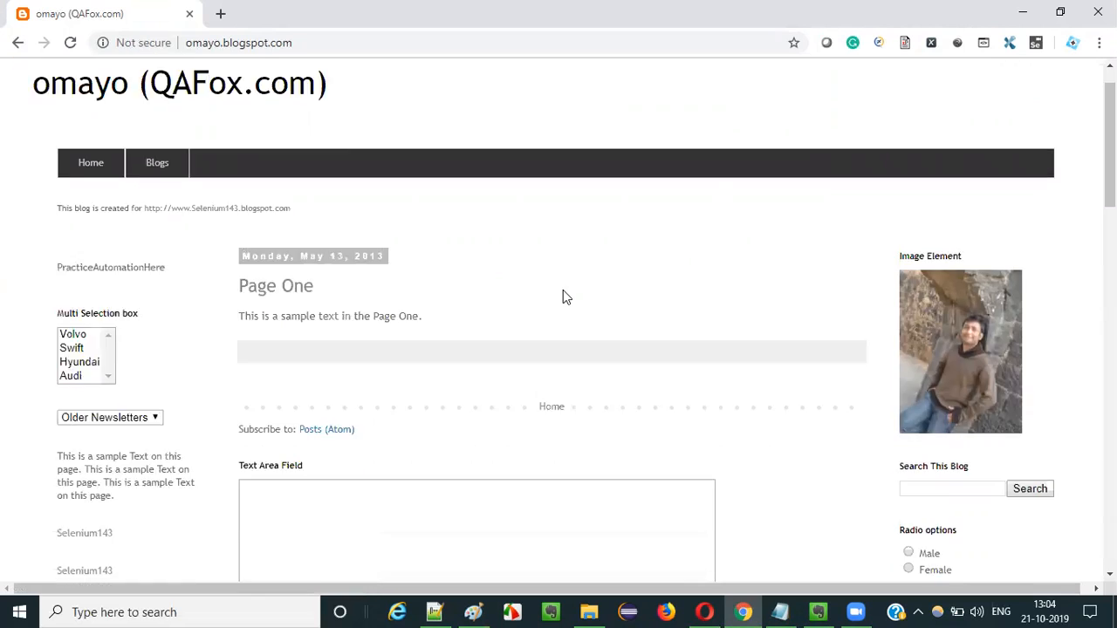
- Scroll the omayo page down to the DisplayForTimeAndDissapear disappearing-text section
{"action": "scroll", "scroll_direction": "down", "scroll_amount": 3}
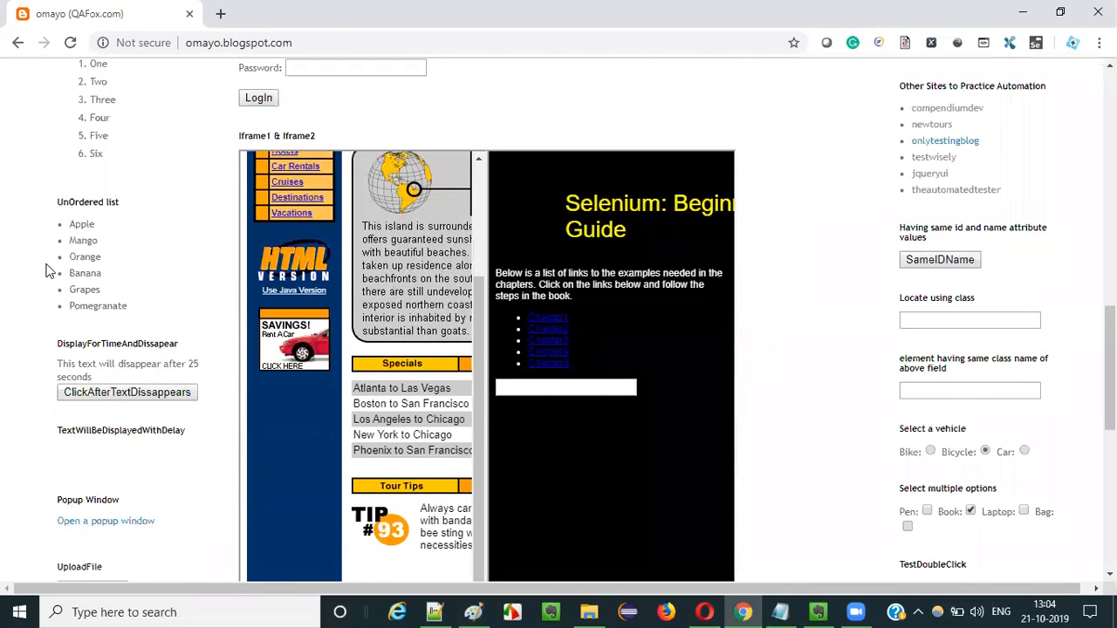
{"action": "scroll", "scroll_direction": "down", "scroll_amount": 3}
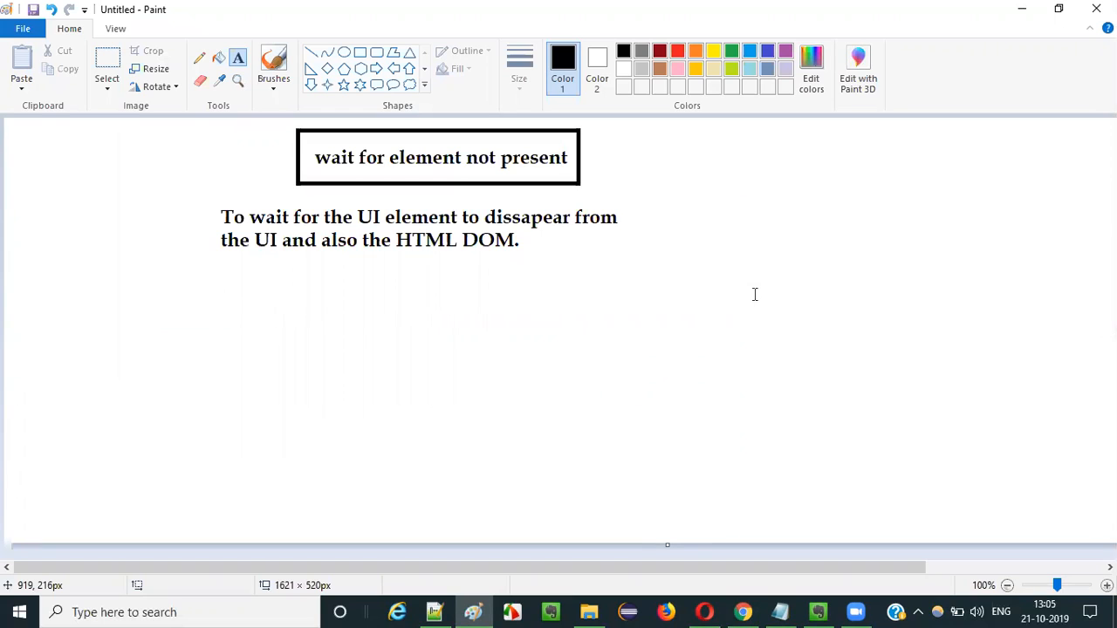
{"action": "mouse_move", "coordinate": [375, 175]}
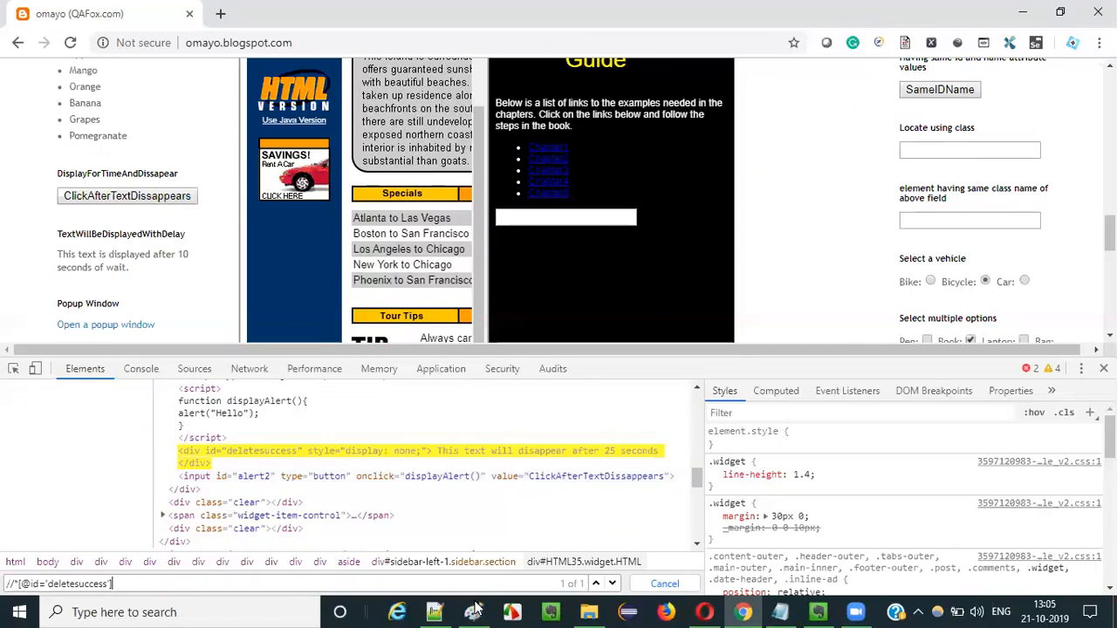
- Return to the Paint canvas with the boxed-title explanation
{"action": "left_click", "coordinate": [473, 611]}
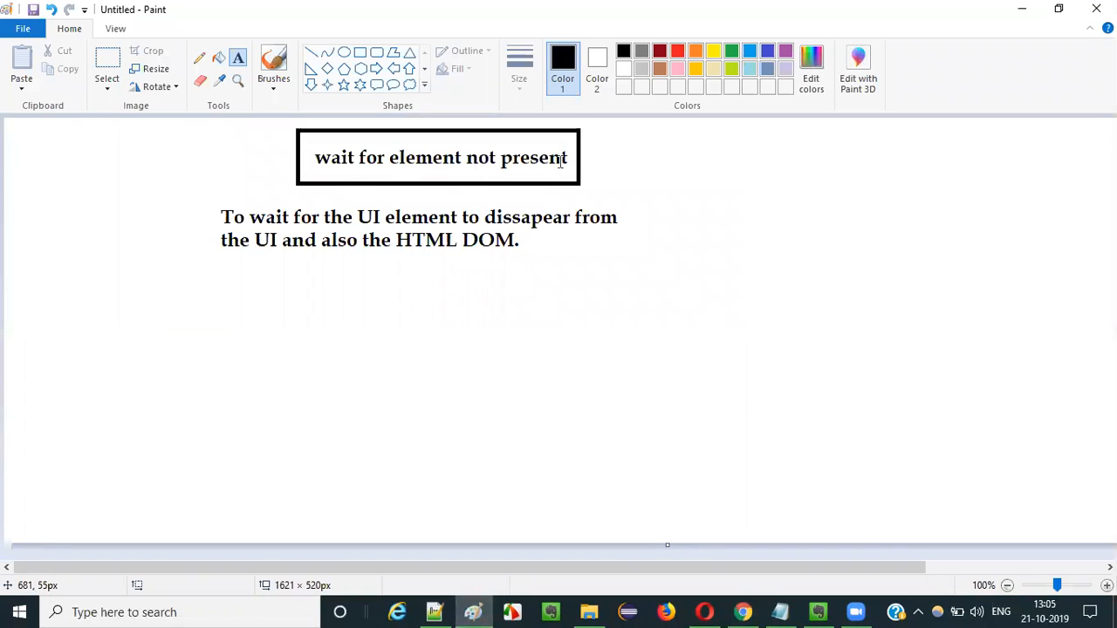
{"action": "mouse_move", "coordinate": [700, 216]}
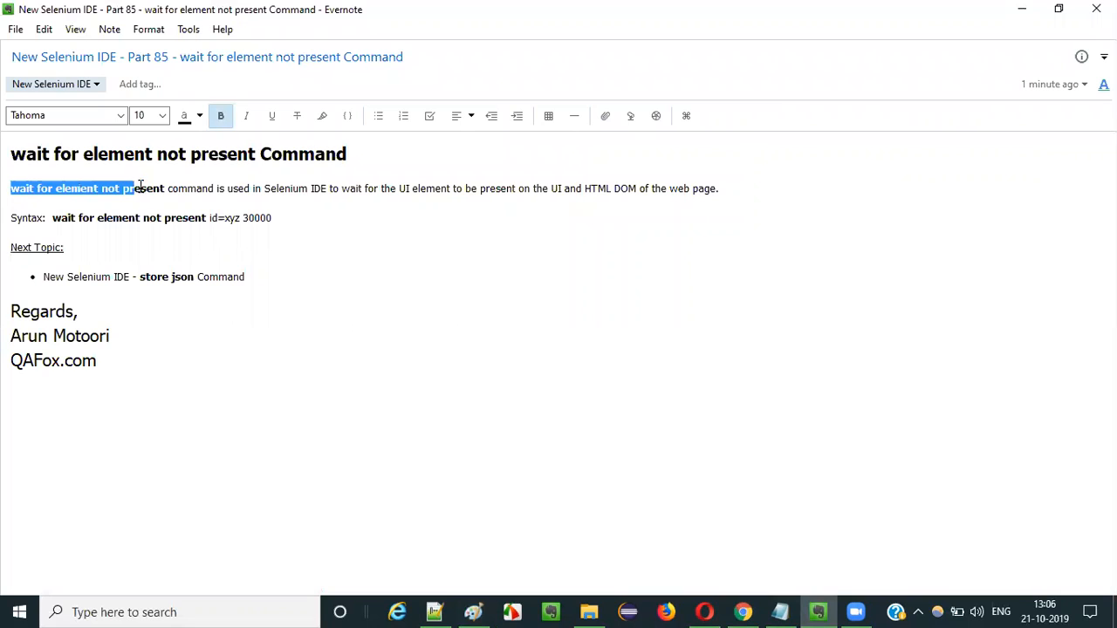
{"action": "left_click", "coordinate": [57, 217]}
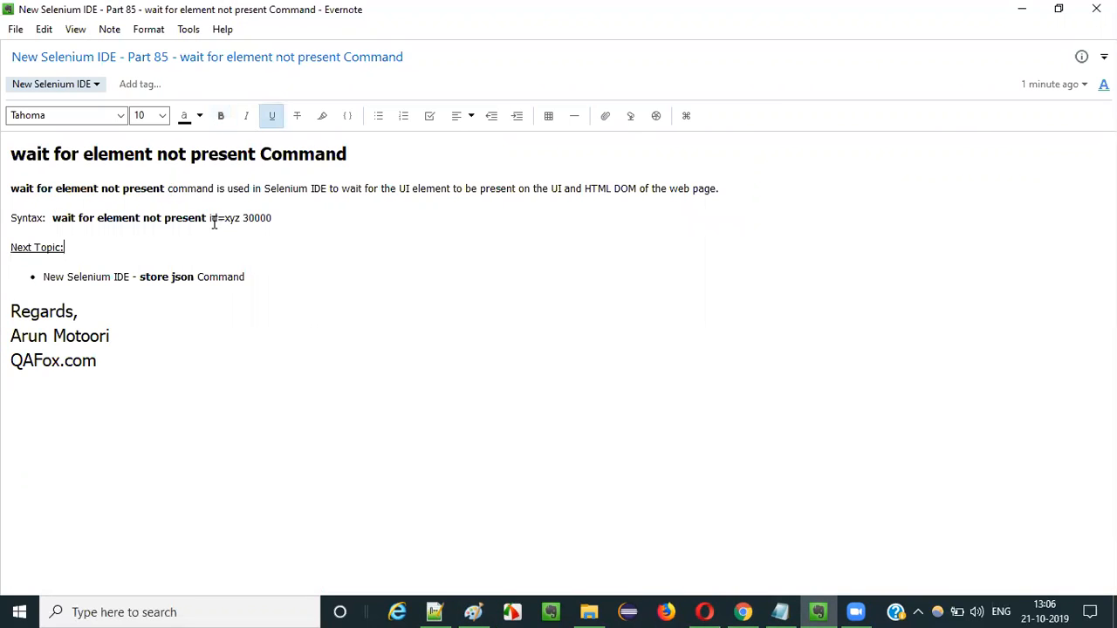
{"action": "double_click", "coordinate": [222, 218]}
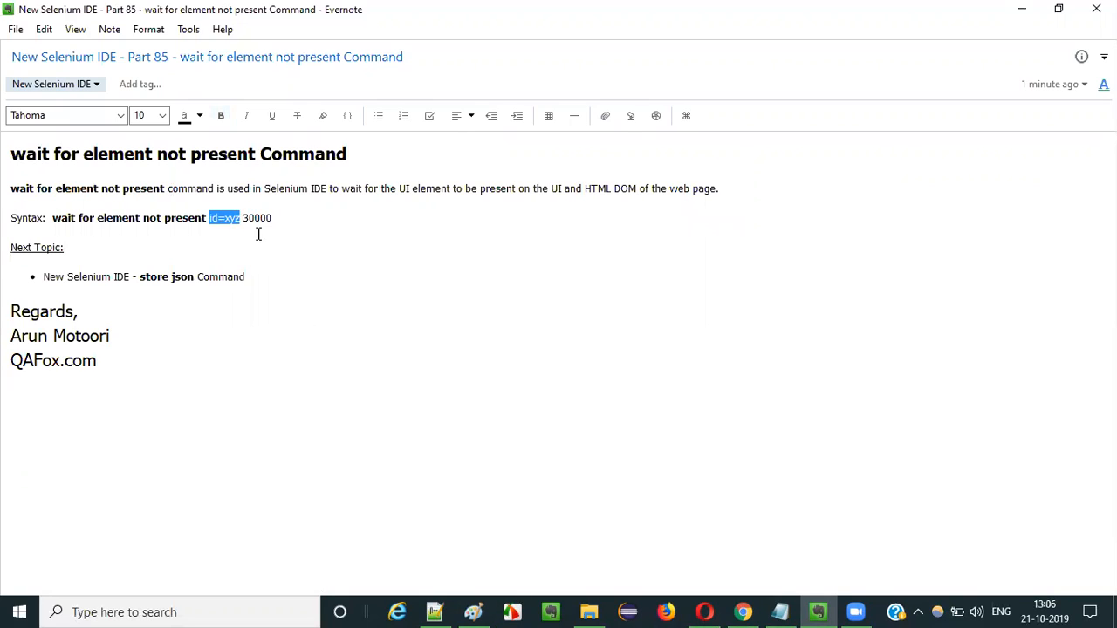
{"action": "mouse_move", "coordinate": [330, 271]}
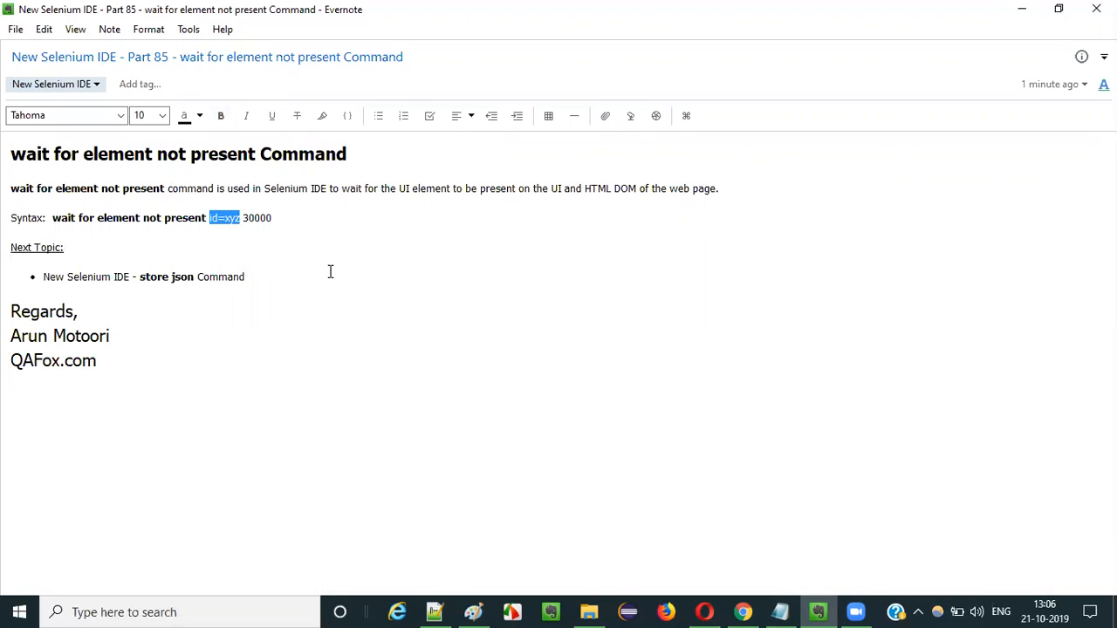
{"action": "mouse_move", "coordinate": [257, 246]}
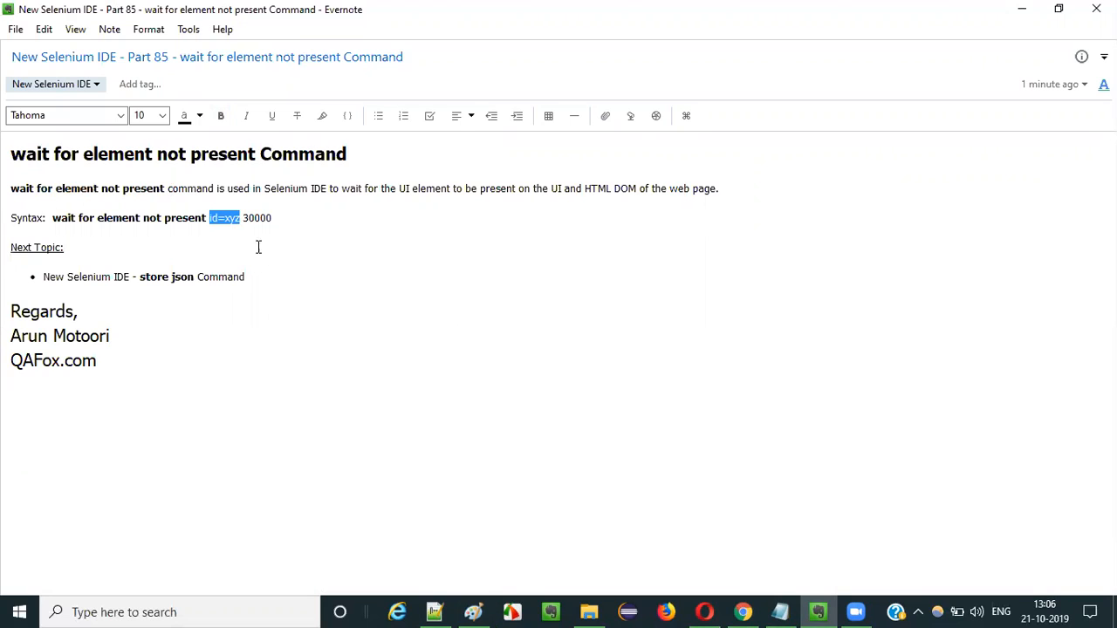
{"action": "left_click", "coordinate": [264, 218]}
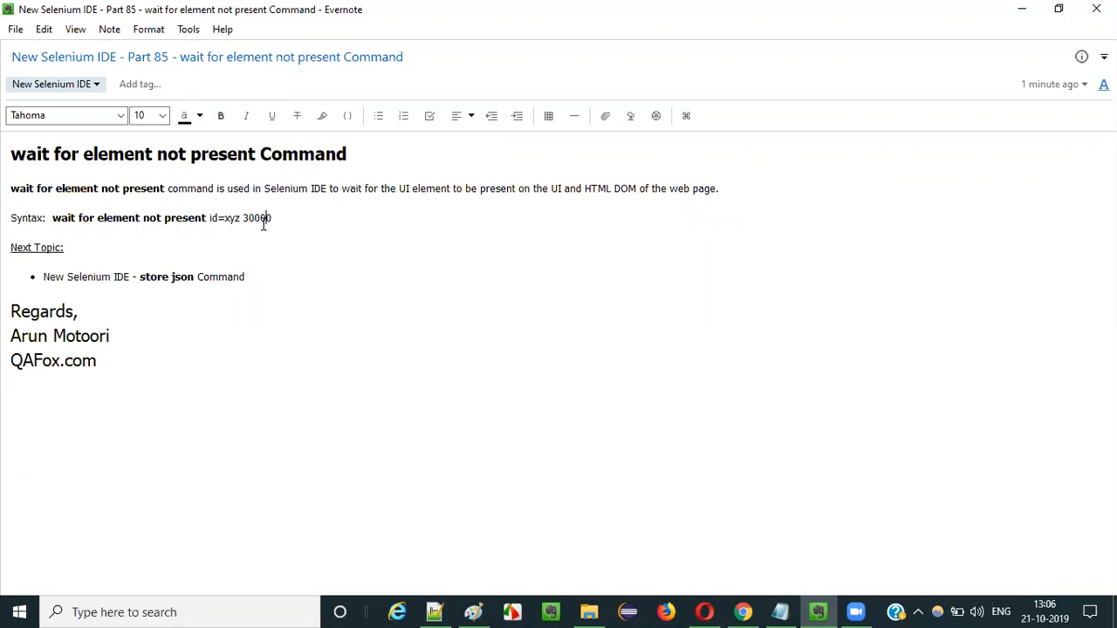
{"action": "double_click", "coordinate": [256, 218]}
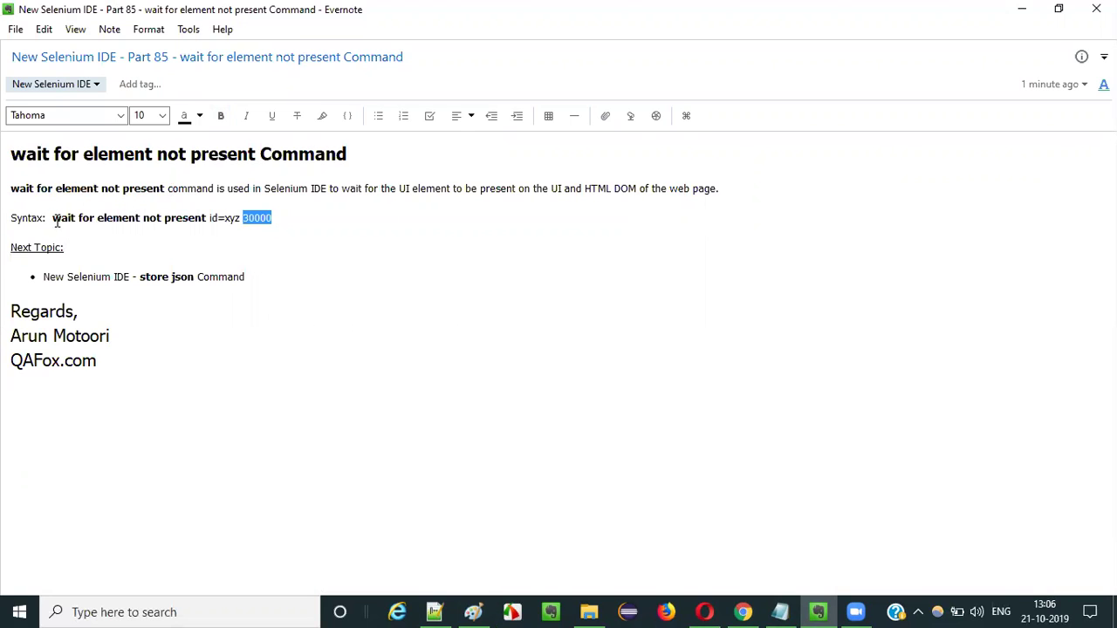
{"action": "left_click", "coordinate": [249, 218]}
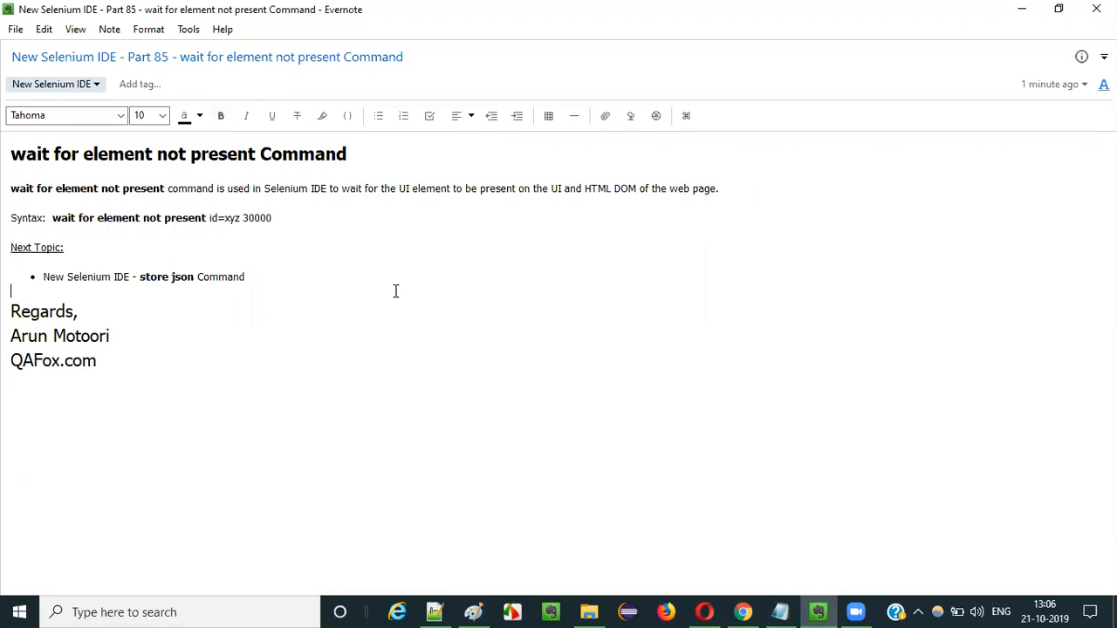
{"action": "mouse_move", "coordinate": [306, 416]}
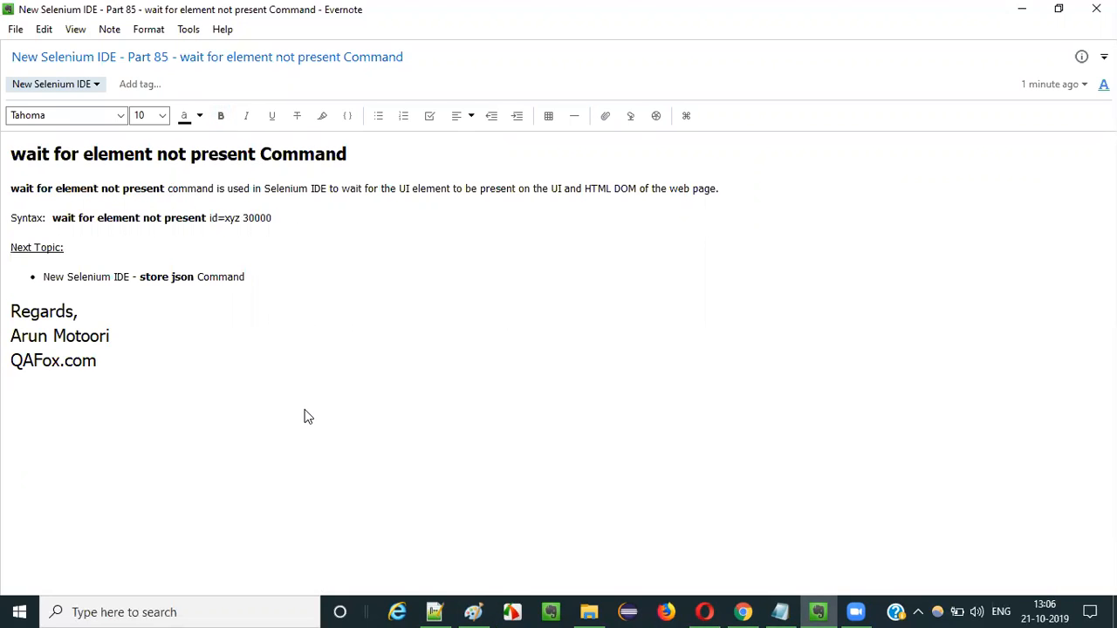
{"action": "mouse_move", "coordinate": [110, 177]}
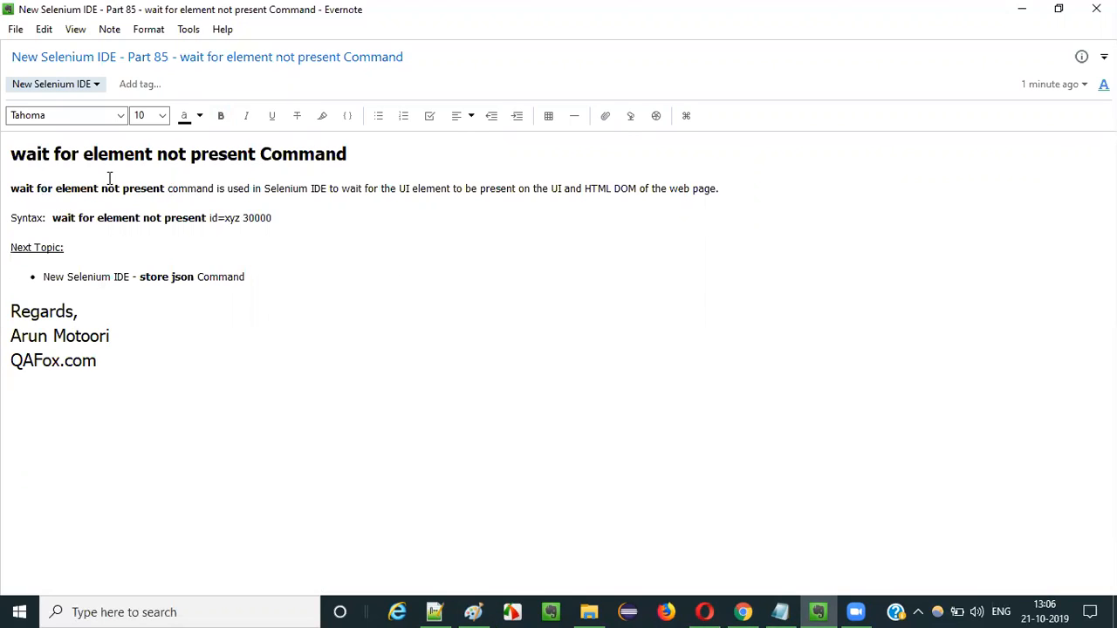
{"action": "mouse_move", "coordinate": [519, 296]}
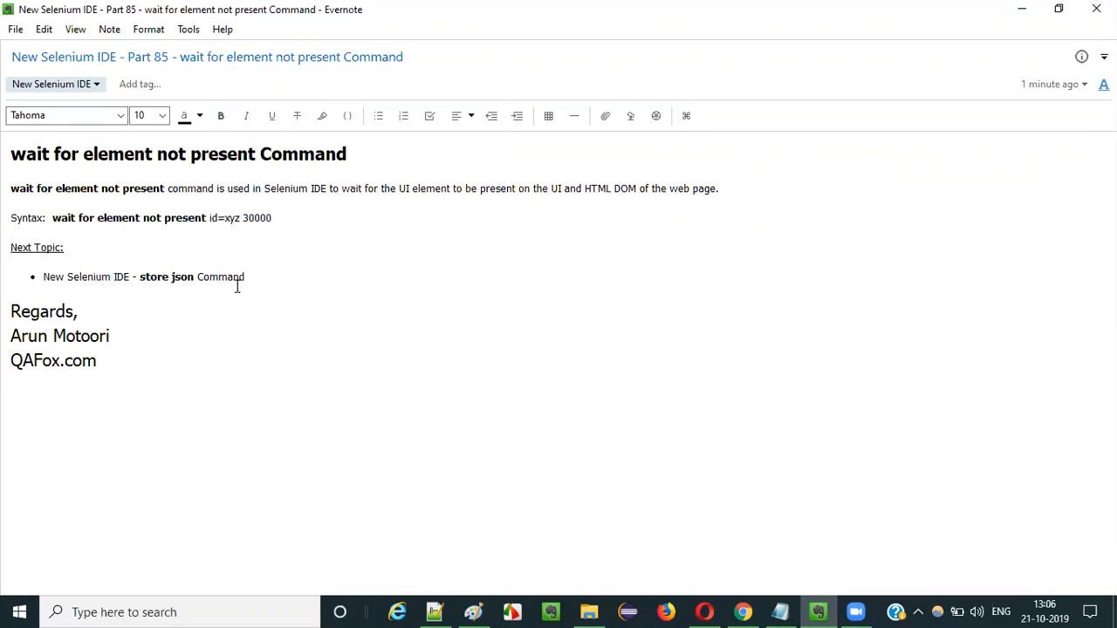
{"action": "double_click", "coordinate": [166, 277]}
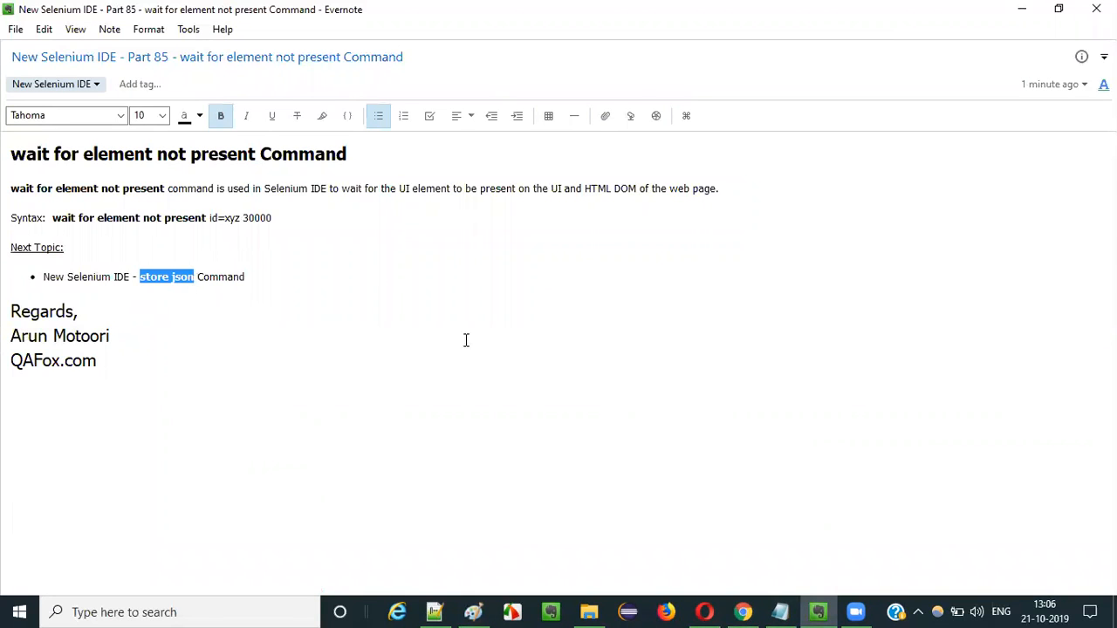